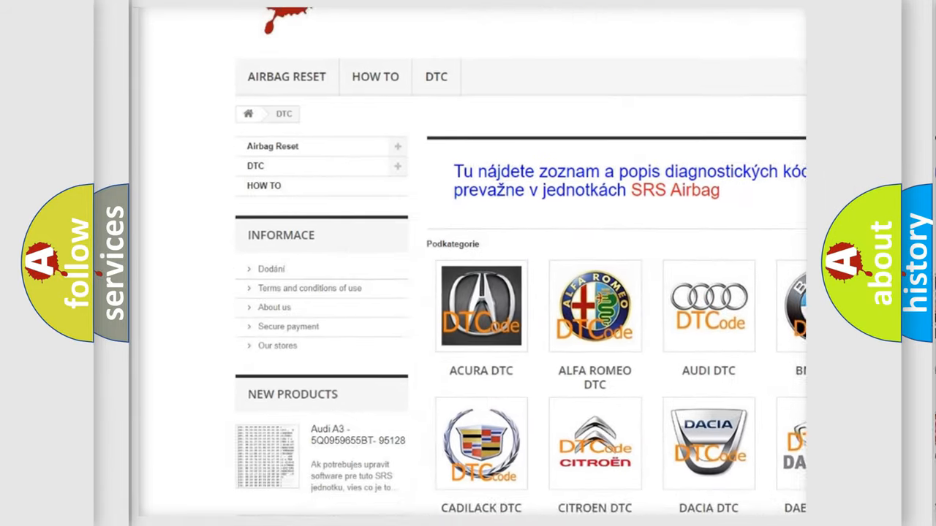
Open the AUDI DTC subcategory to list its diagnostic trouble codes.
scroll("down", 3)
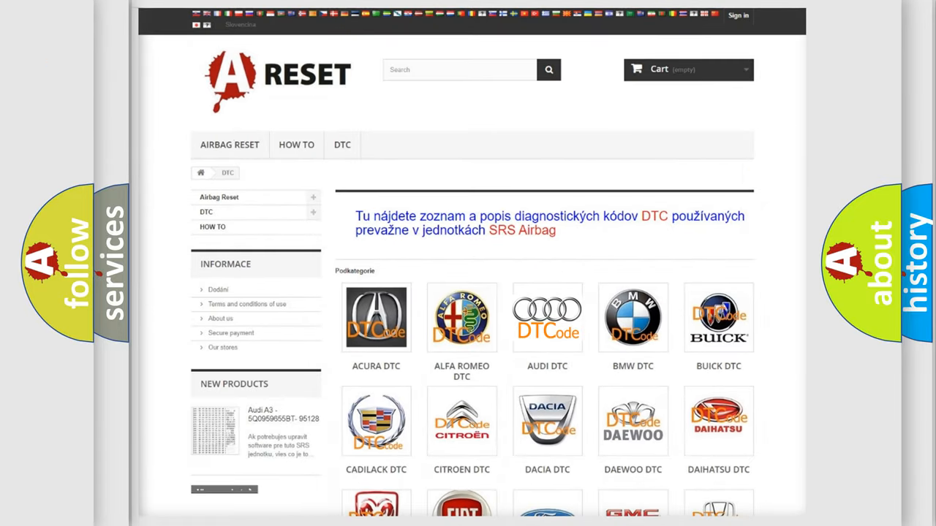
left_click(546, 317)
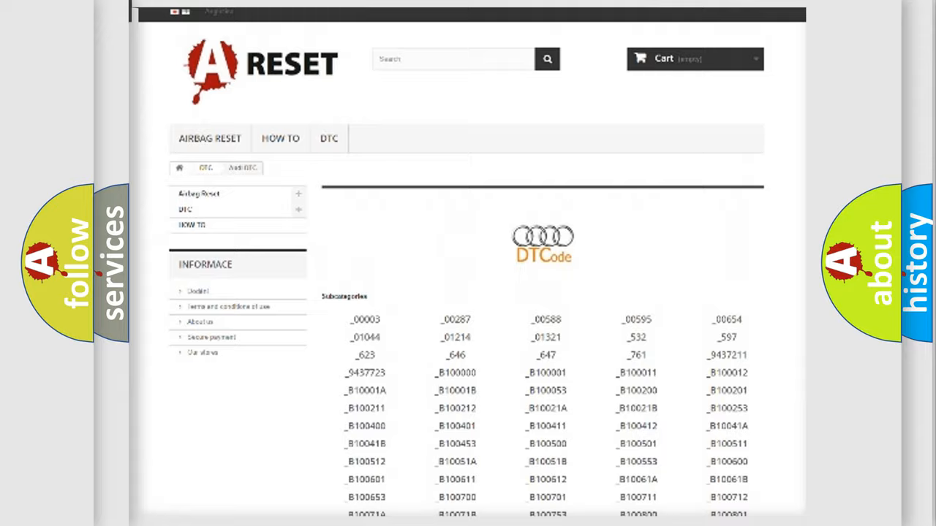